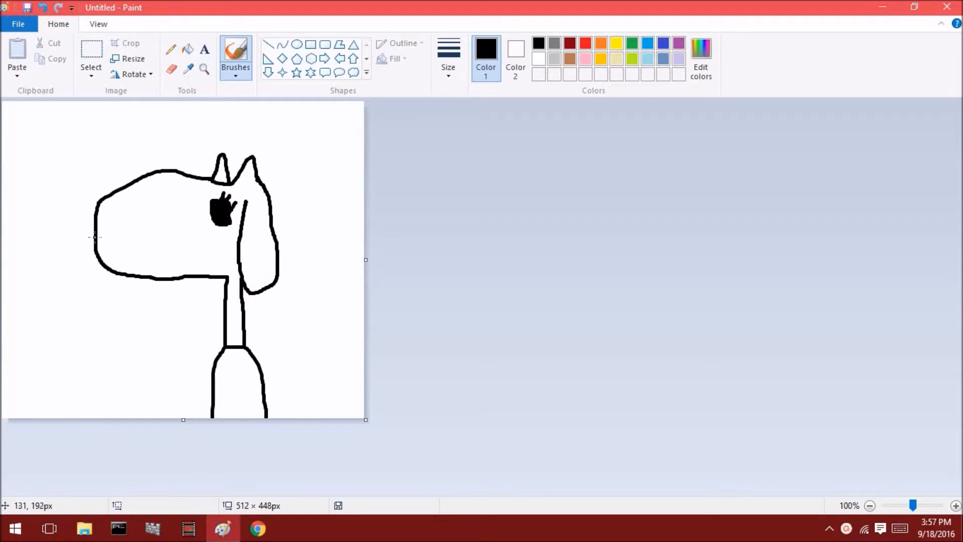
mouse_move(113, 211)
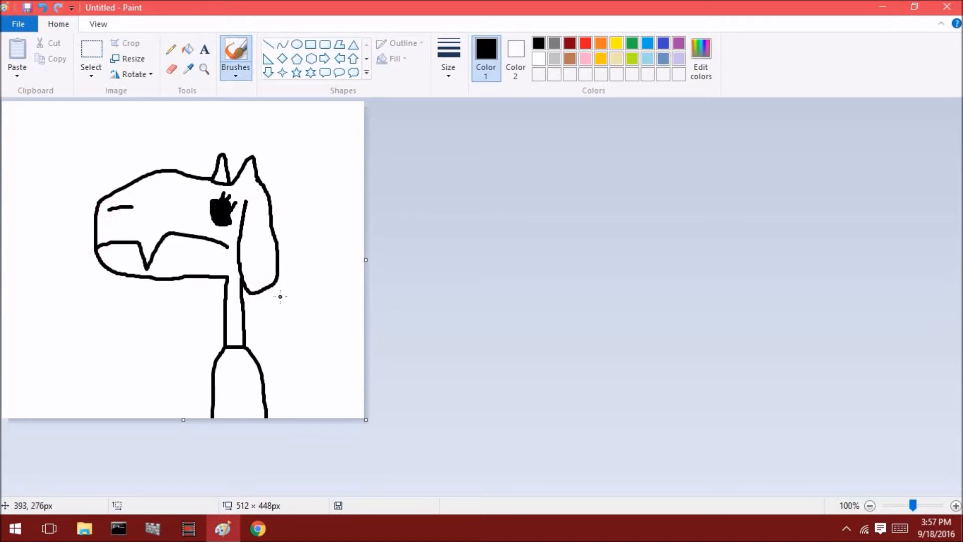
- Draw the goat's nostril and open mouth in black on its head outline
click(447, 59)
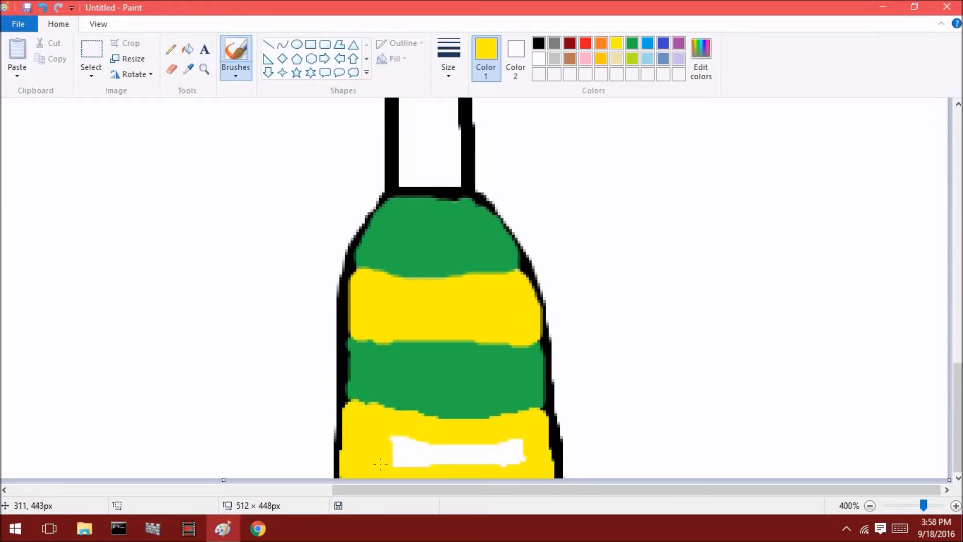
- Fill the leftover white patch on the goat's striped body with yellow
click(205, 69)
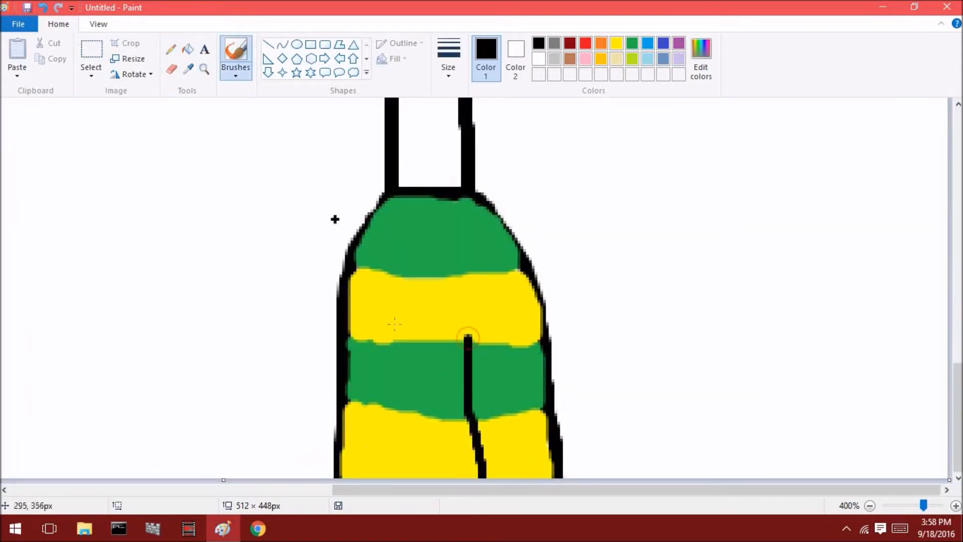
- Colour the girl's outstretched sleeve green and add yellow stripe bands
click(870, 506)
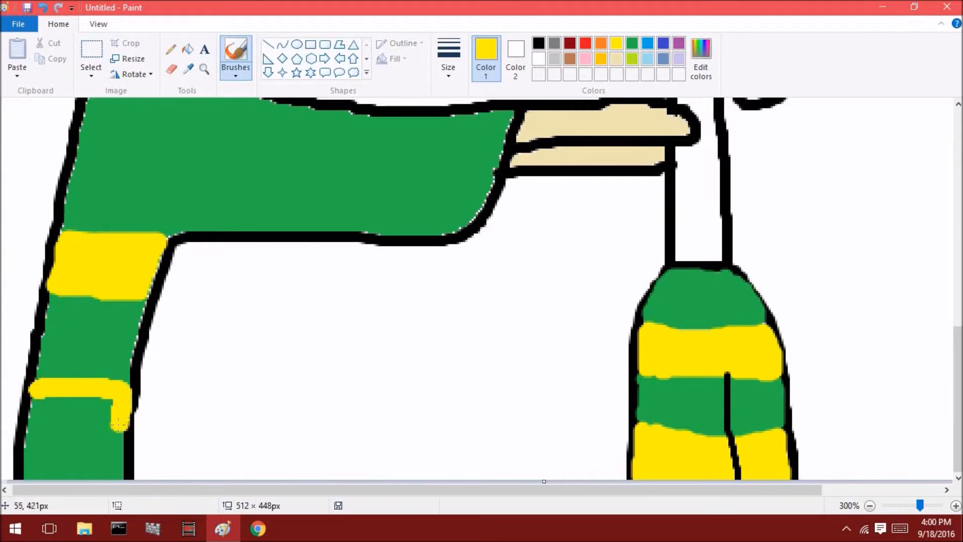
- Outline a new figure in black with an oval head and a long pencilled body
click(65, 422)
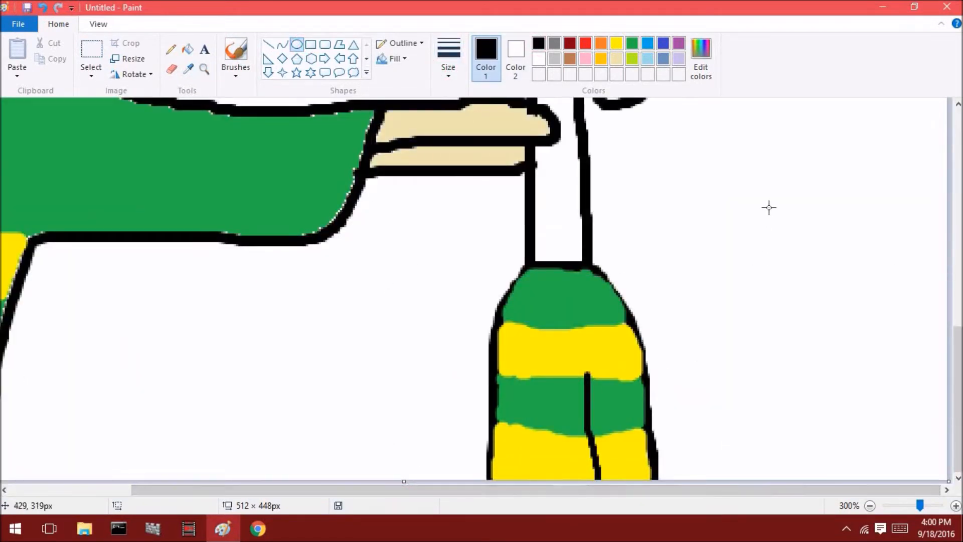
click(449, 58)
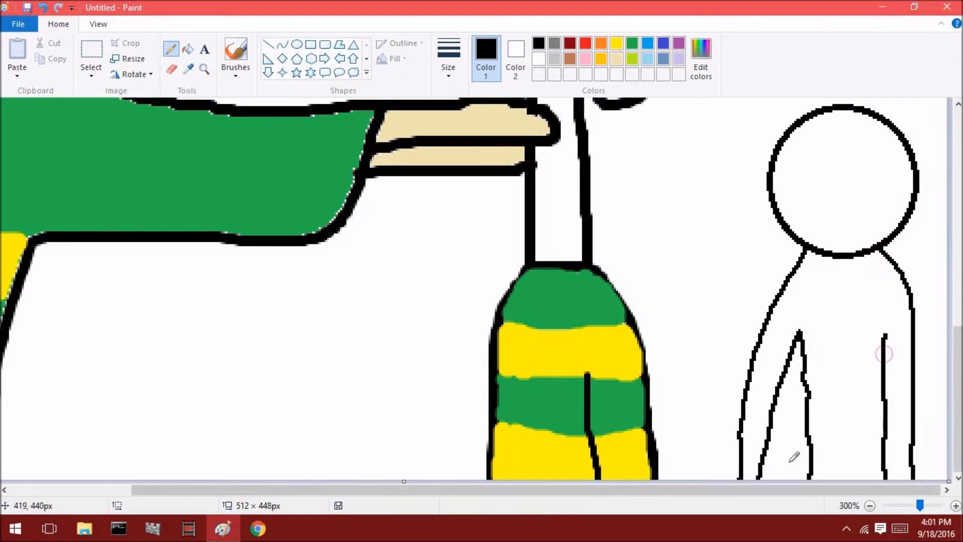
- Browse the Neocities file grid for the Kurise cat girl reference images, returning to Paint between looks
click(258, 527)
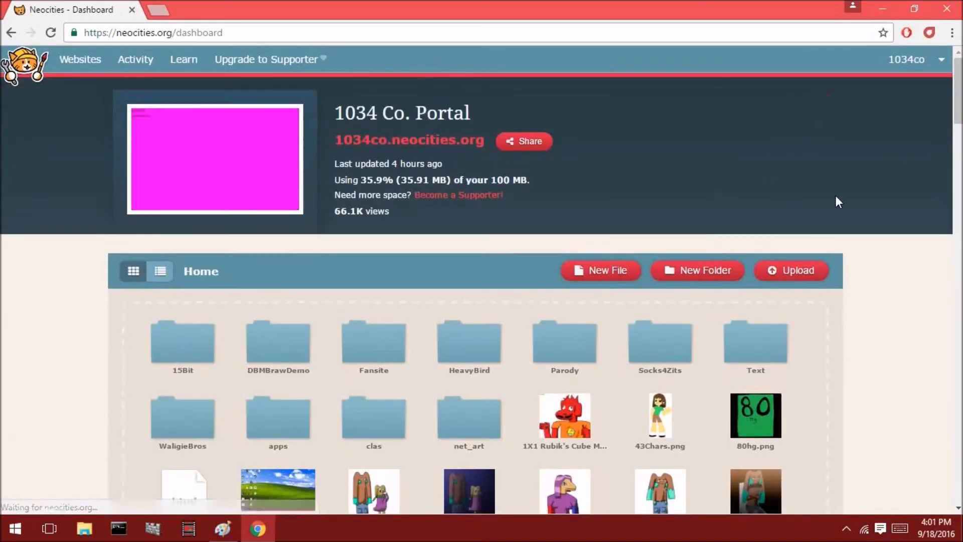
scroll(down, 3)
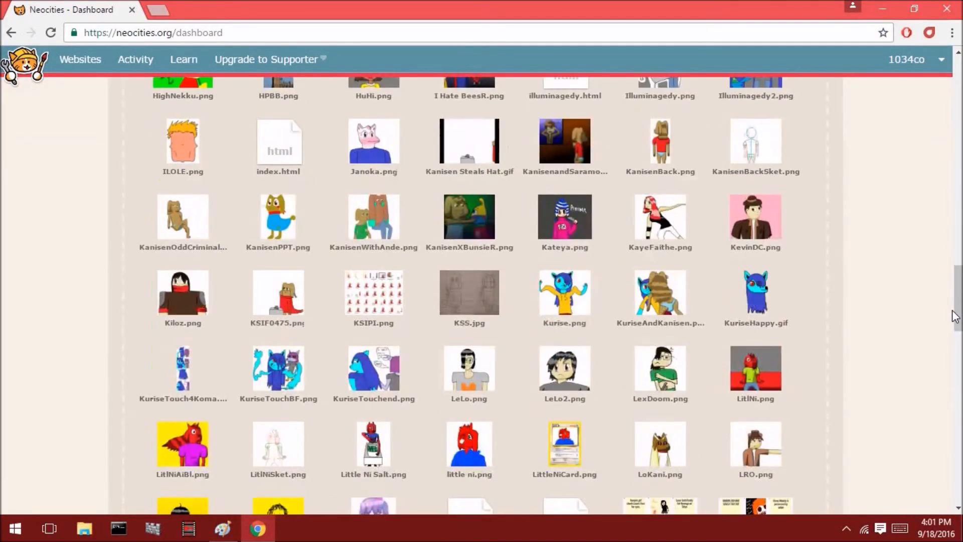
scroll(up, 3)
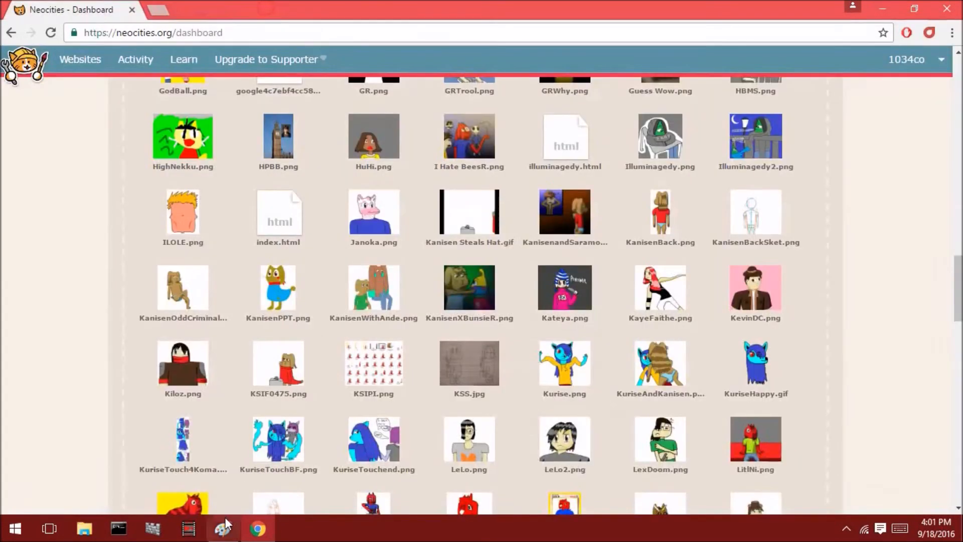
click(223, 528)
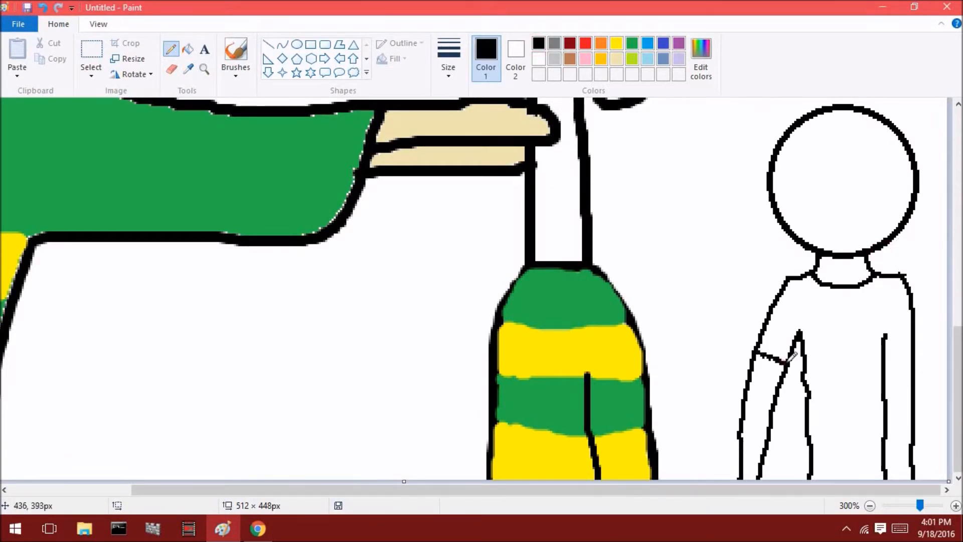
click(258, 528)
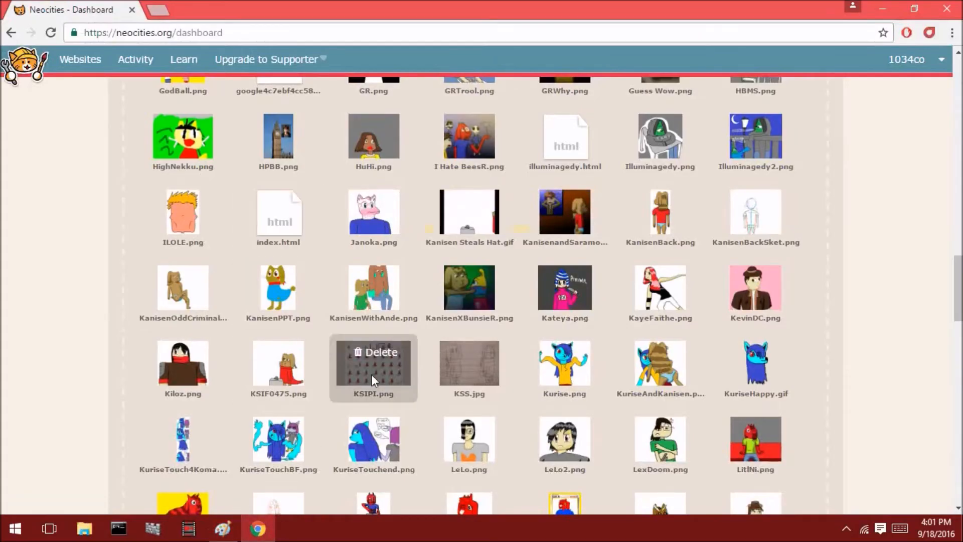
click(223, 529)
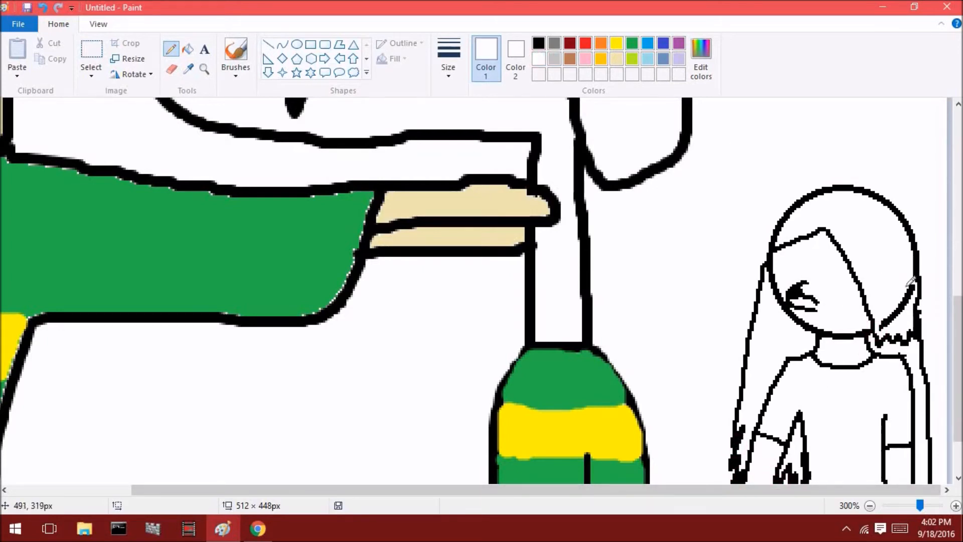
- Draw the cat girl's hair, two large eyes and open mouth in black, then fill the hair blue
click(538, 42)
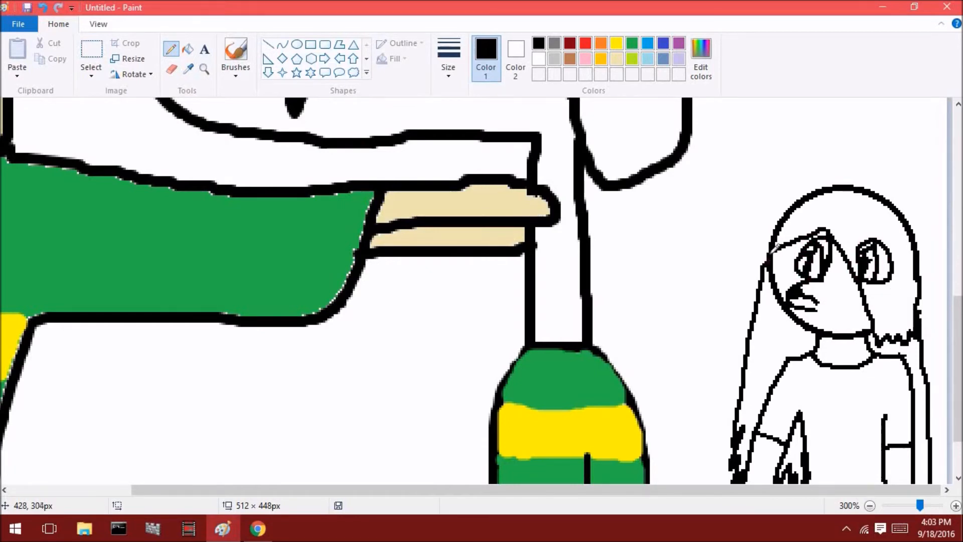
mouse_move(599, 213)
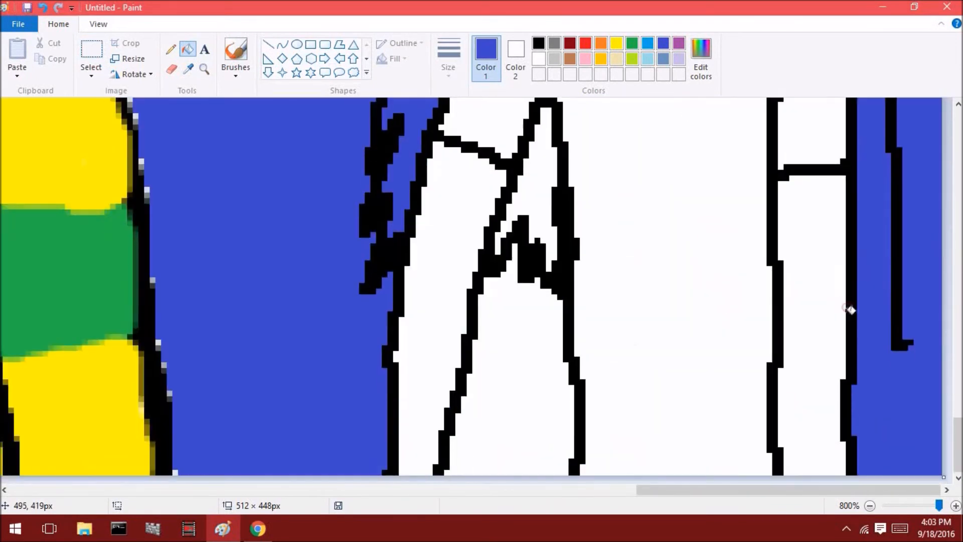
- Fill the cat girl's skin light blue and pencil pointed cat ears in black
click(538, 44)
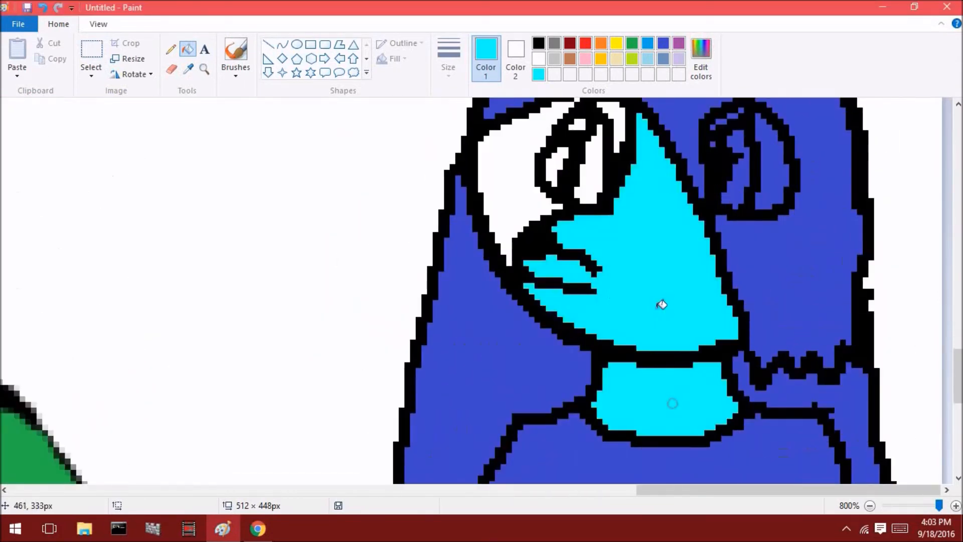
click(584, 43)
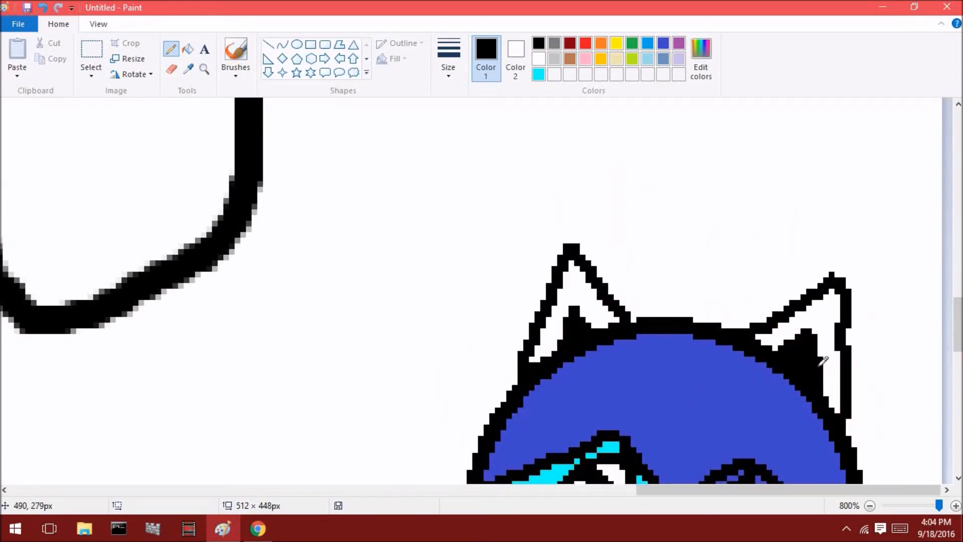
- Save the picture as a PNG named 'Chaxrail G'
click(576, 294)
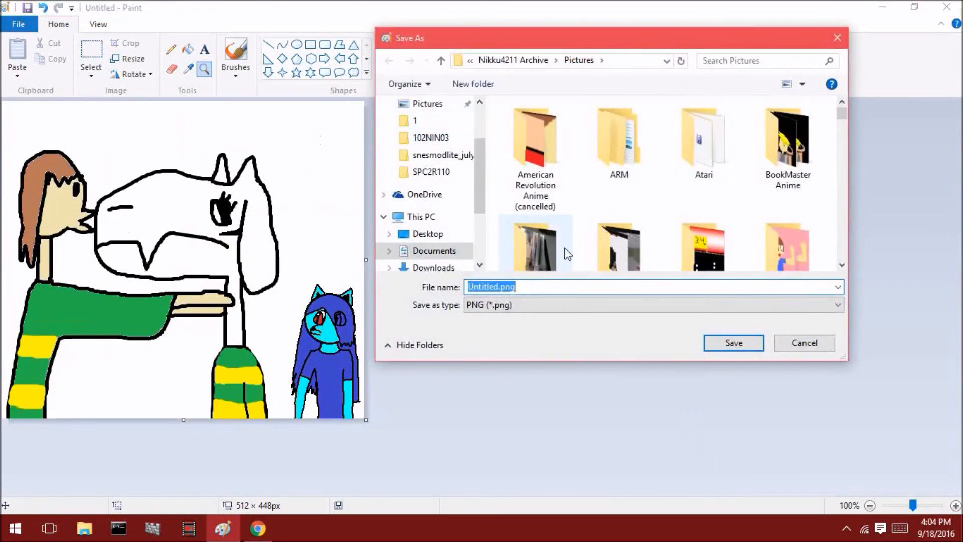
text(Chaxrail G)
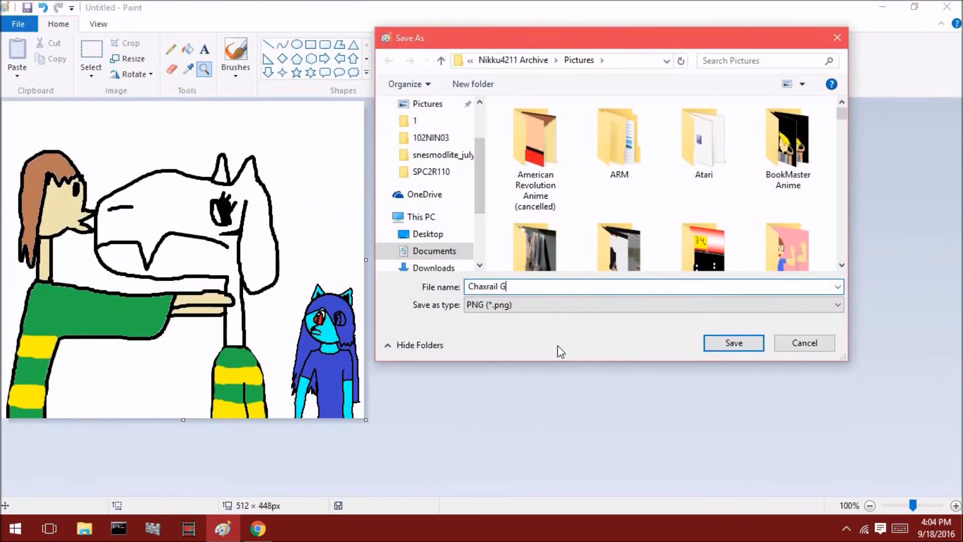